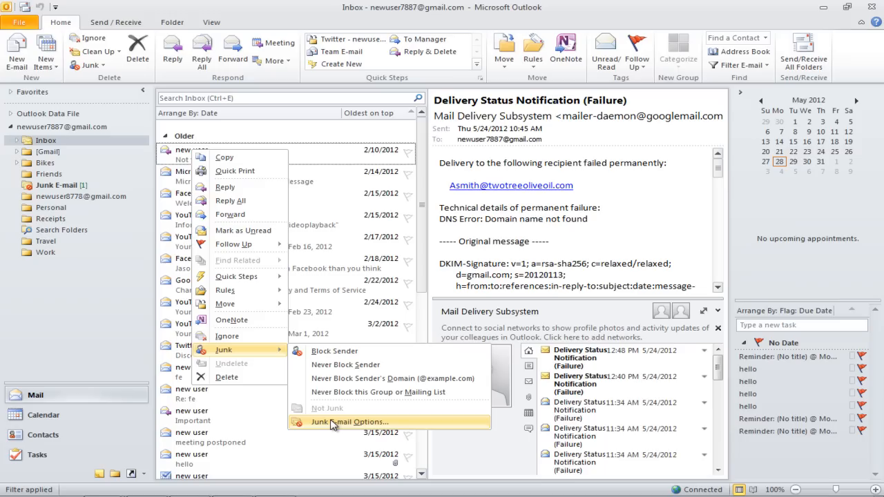
Step: Set junk e-mail protection to the Low level in Junk E-mail Options and confirm
click(353, 422)
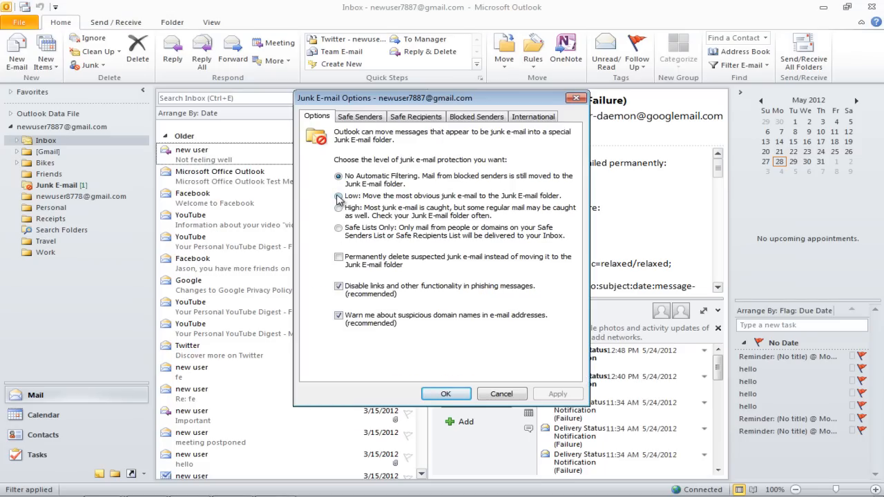
click(339, 196)
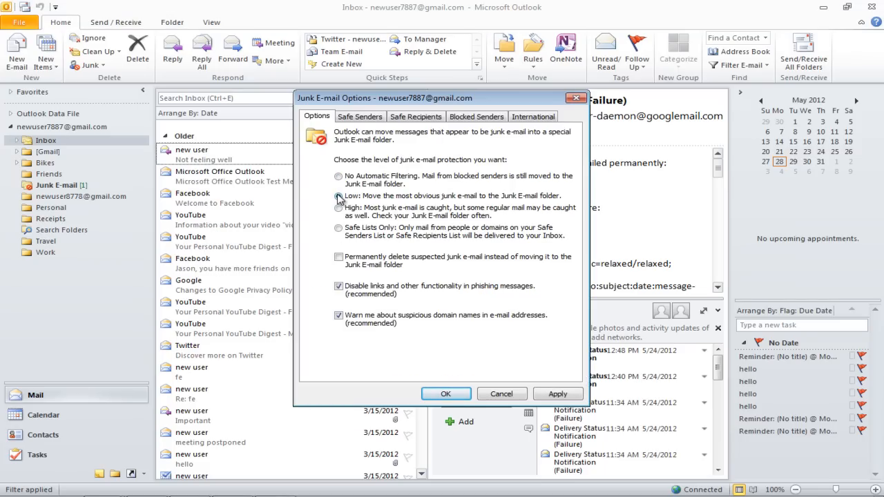
click(339, 196)
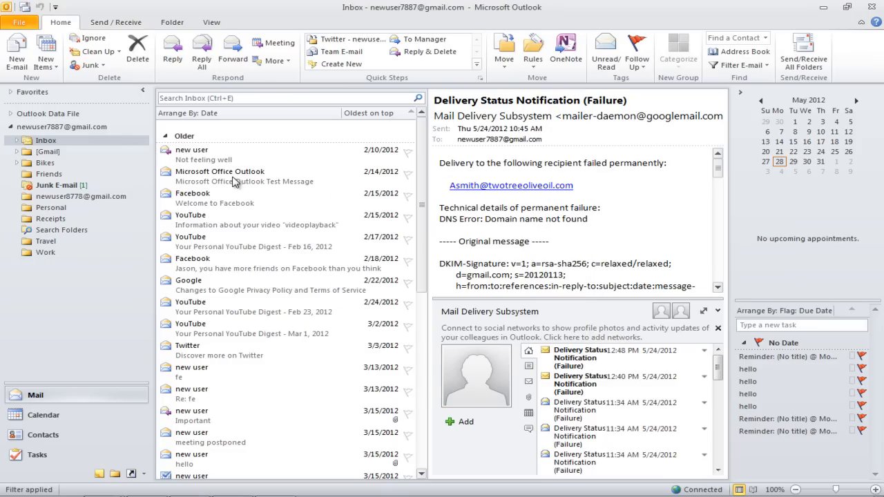
right_click(219, 177)
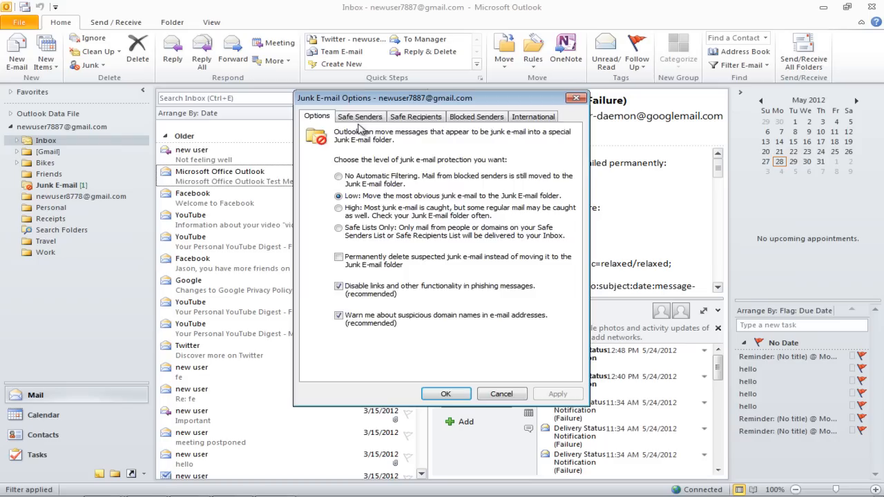
click(542, 163)
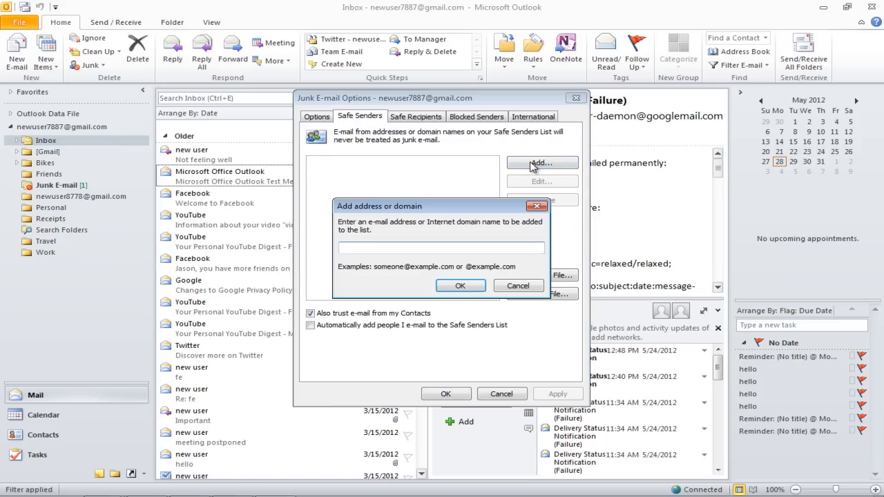
click(460, 284)
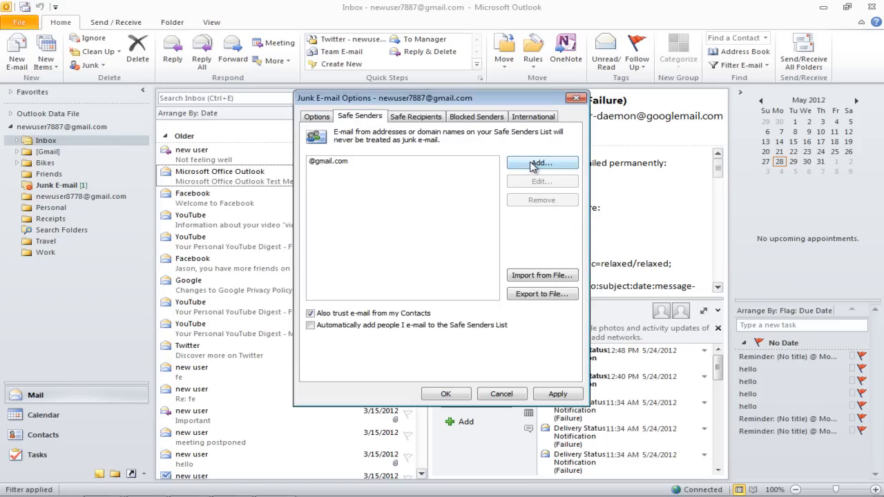
click(542, 163)
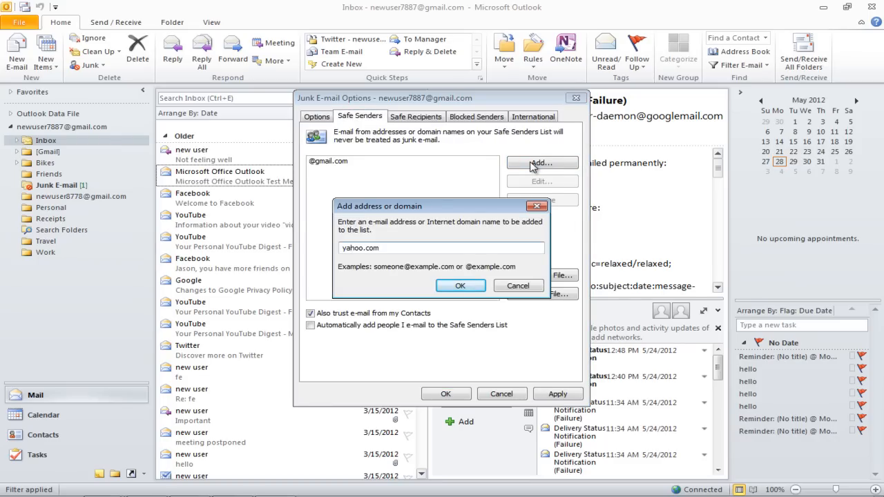
click(416, 116)
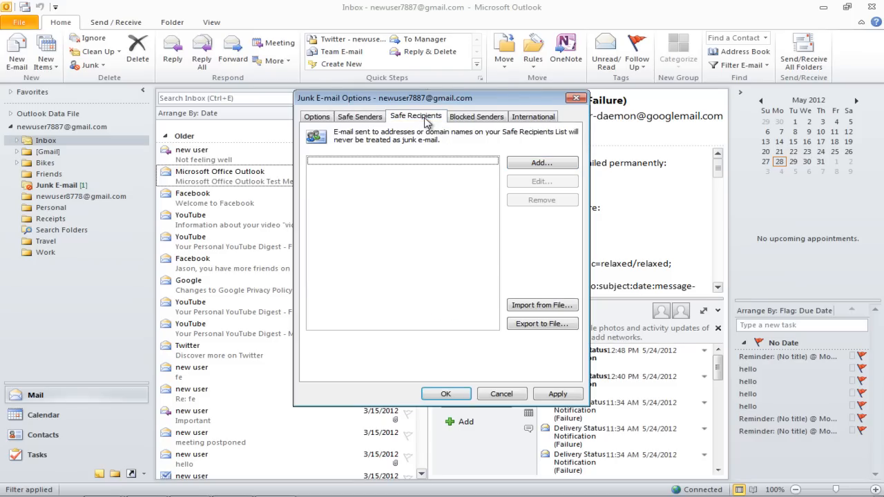
click(541, 163)
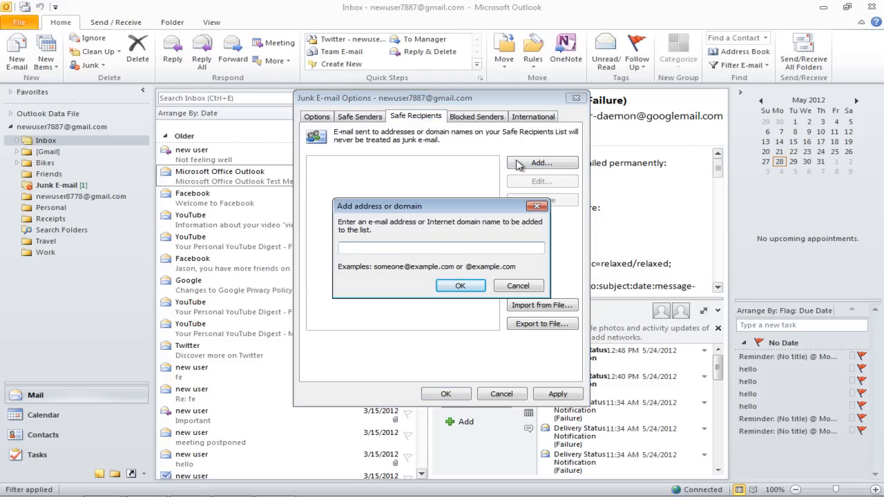
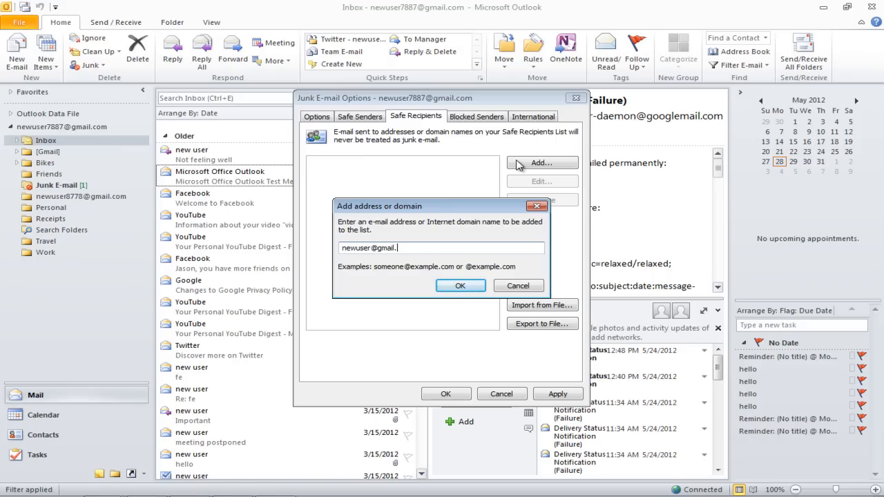
click(460, 284)
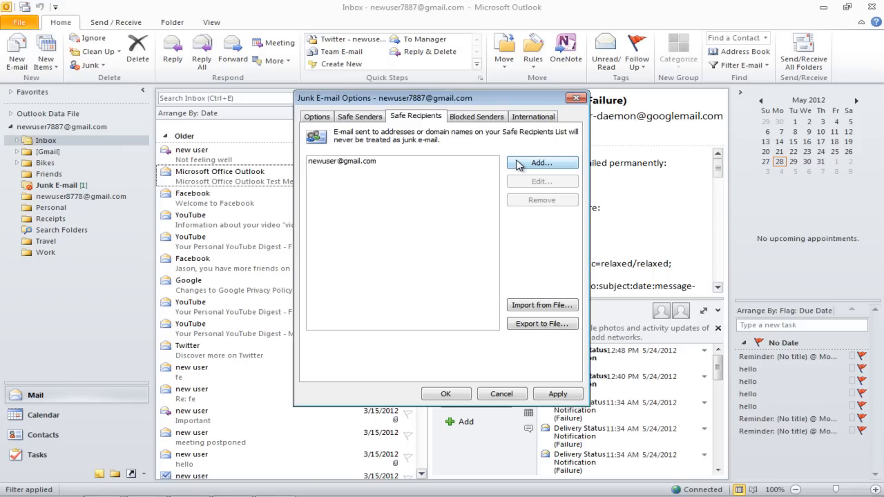
mouse_move(502, 276)
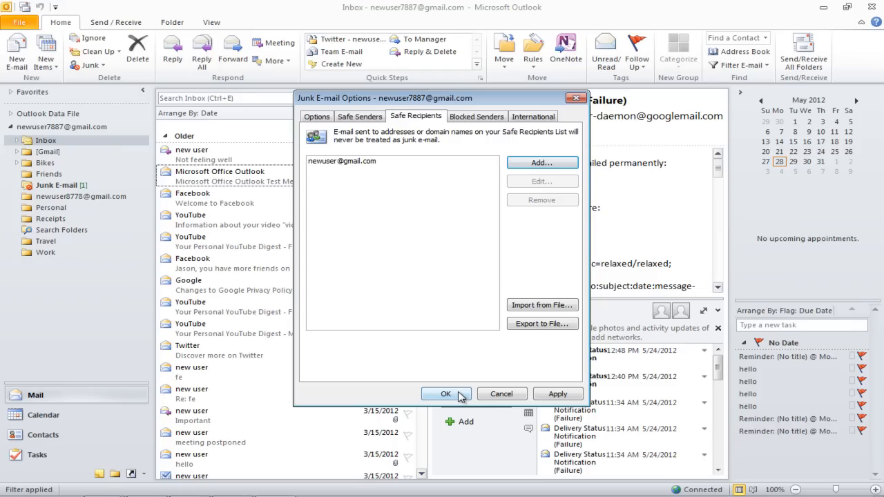
click(445, 394)
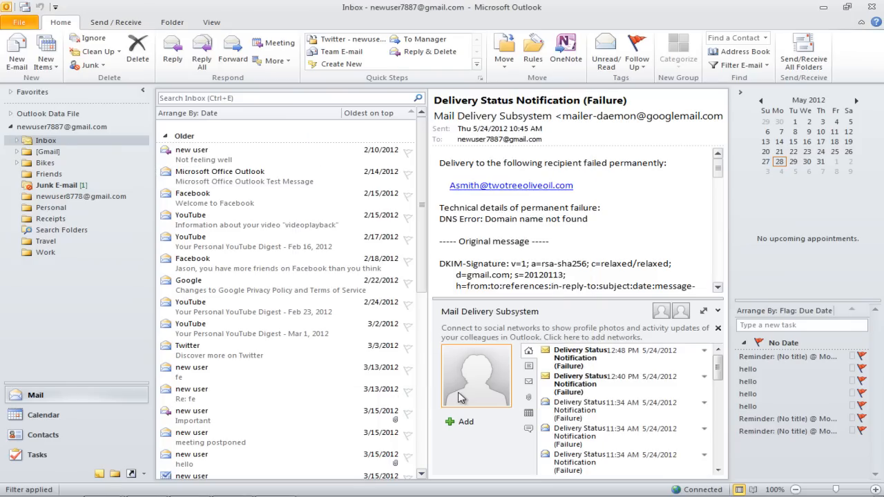
Step: Preview the Re: fe and YouTube inbox messages, ending with the View ribbon settings shown
click(190, 392)
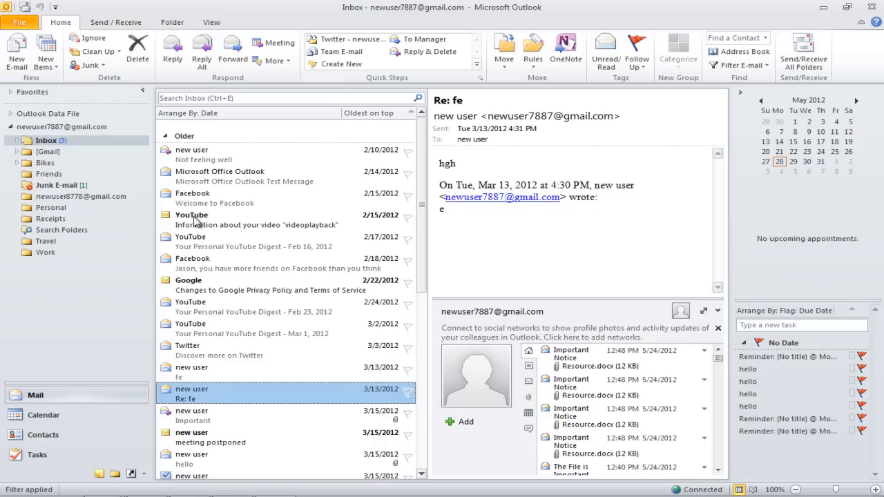
mouse_move(276, 206)
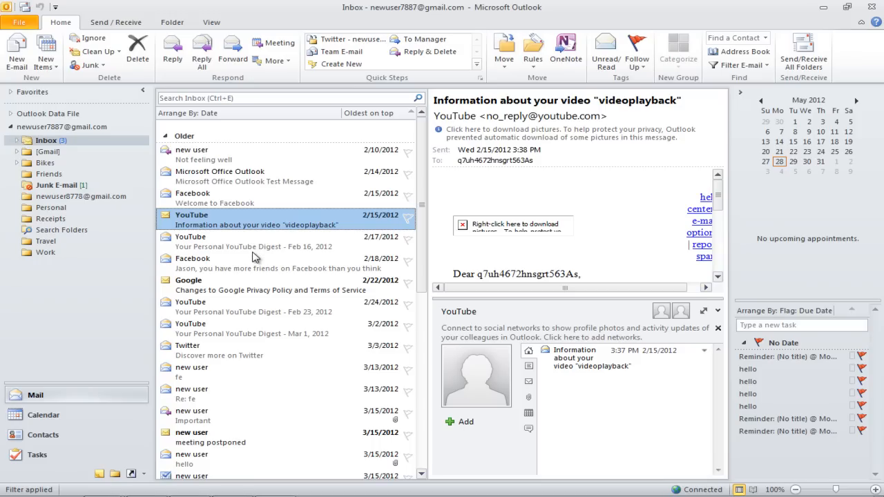
click(255, 263)
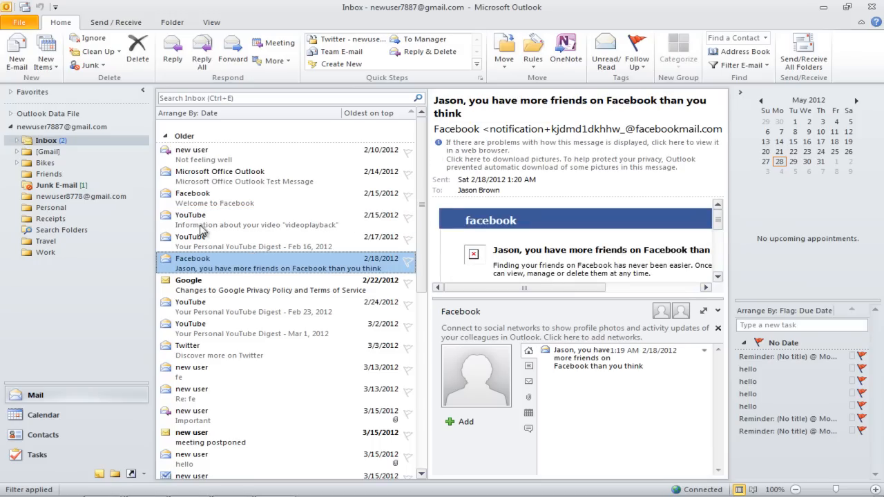
mouse_move(207, 216)
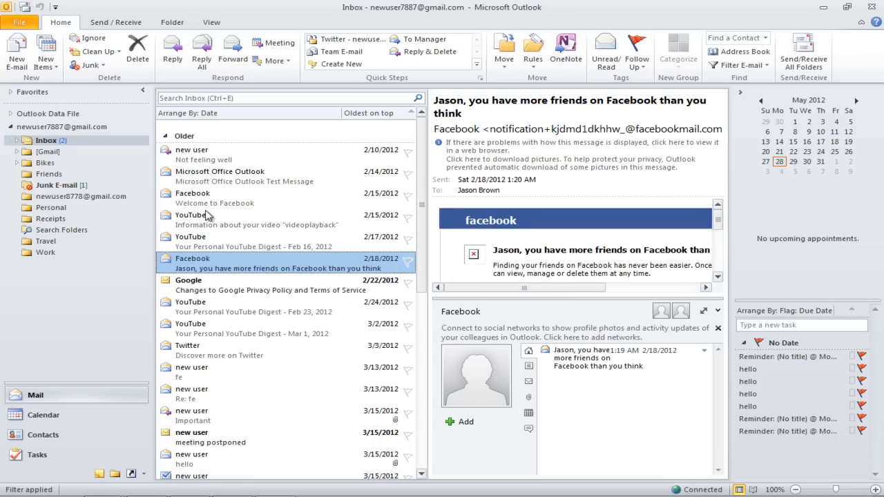
click(210, 22)
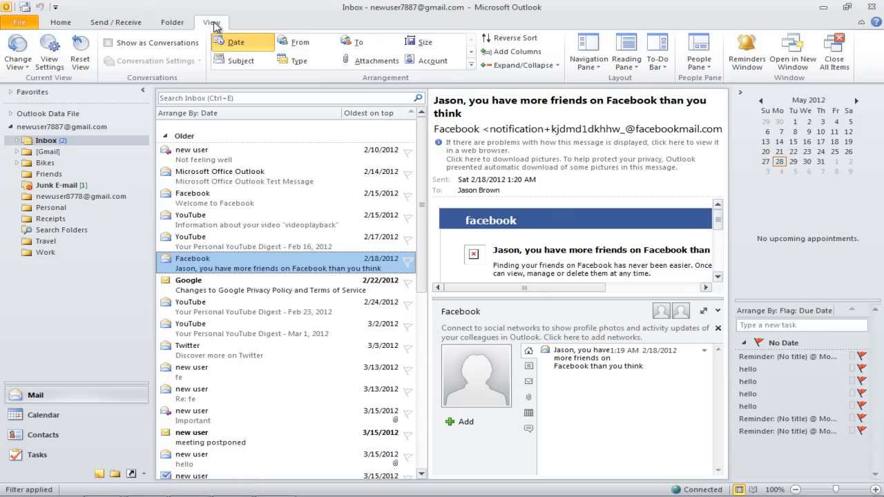
Step: Turn the reading pane off so the message list fills the window
click(627, 53)
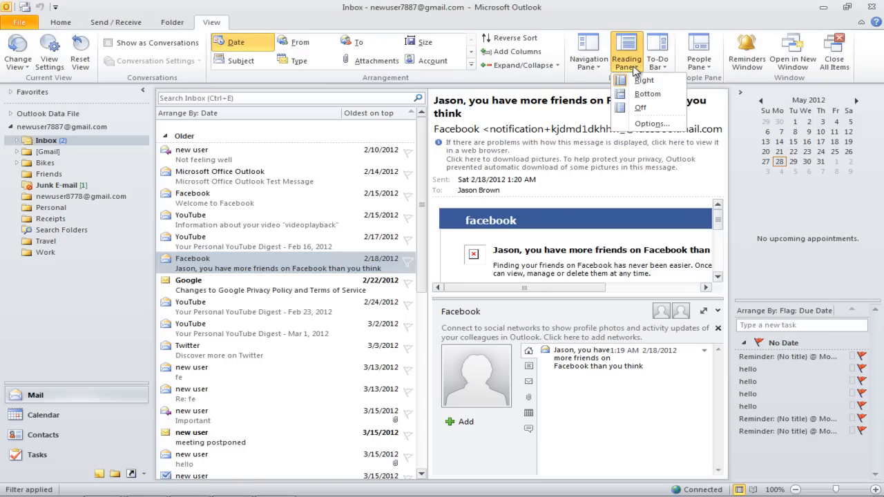
click(638, 108)
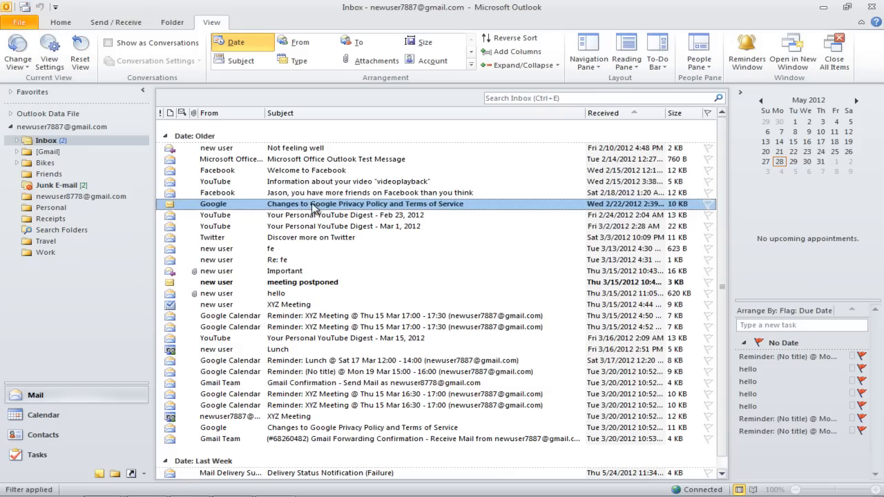
Step: Block the Google privacy message's sender, moving it to Junk, and dismiss the confirmation
click(133, 91)
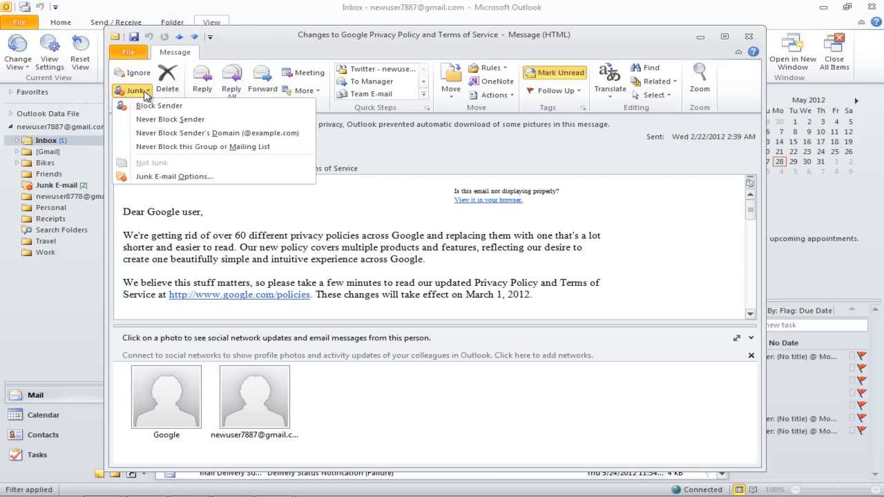
mouse_move(159, 105)
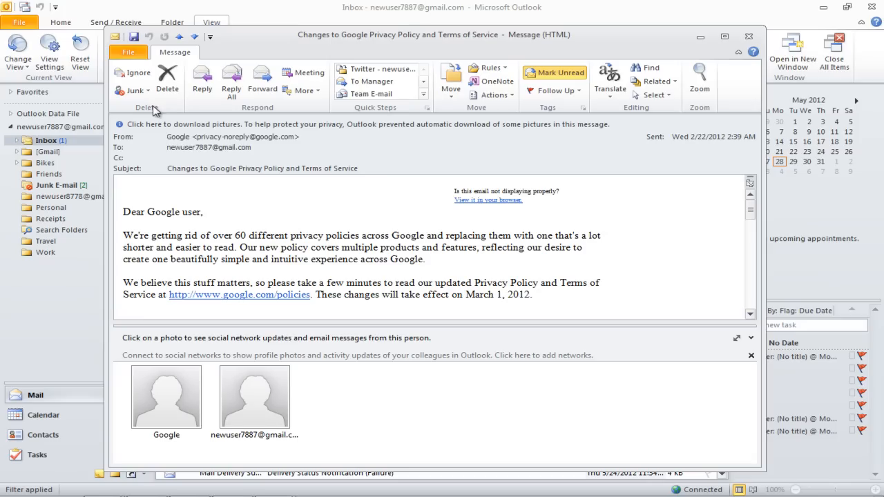
click(127, 91)
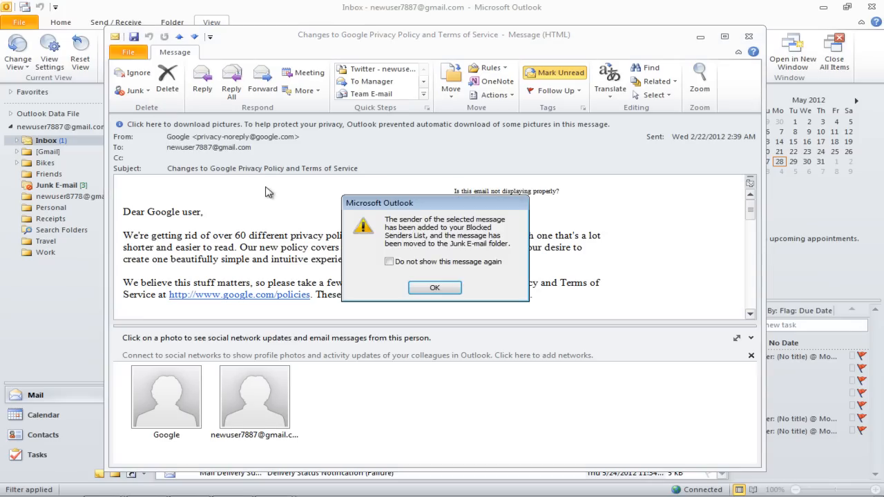
click(433, 289)
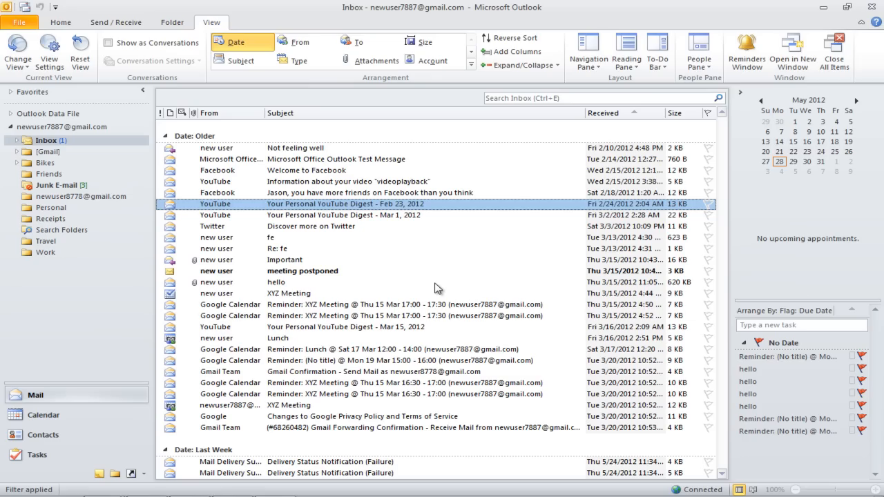